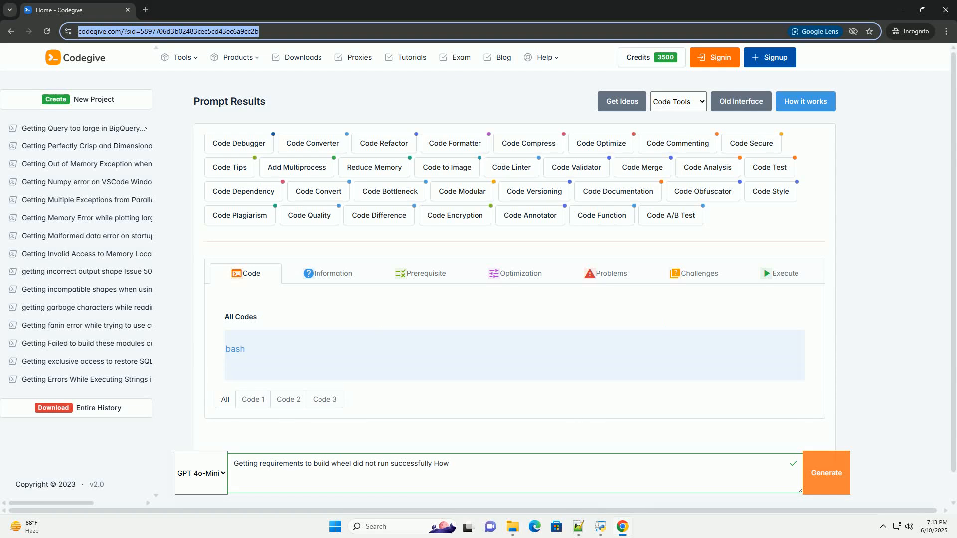
pyautogui.scroll(-3)
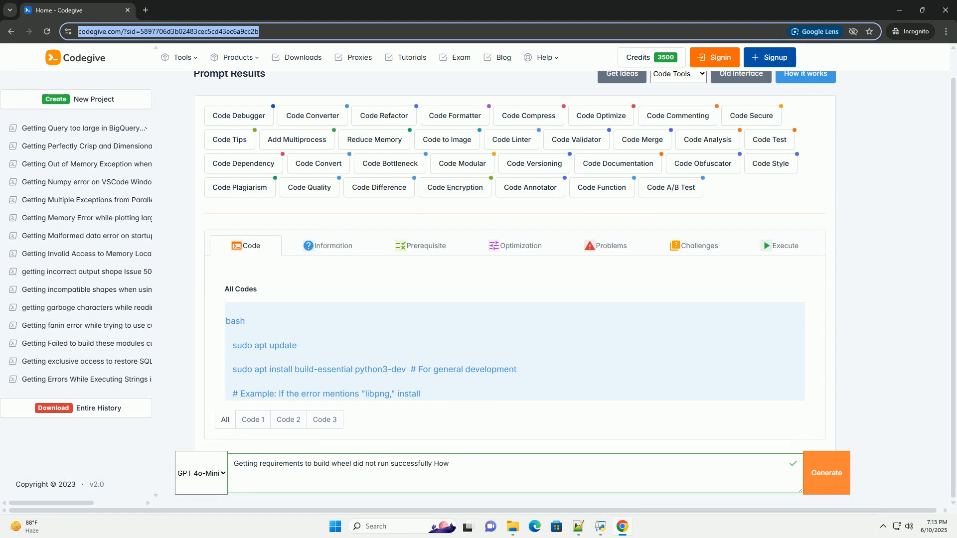
pyautogui.scroll(-3)
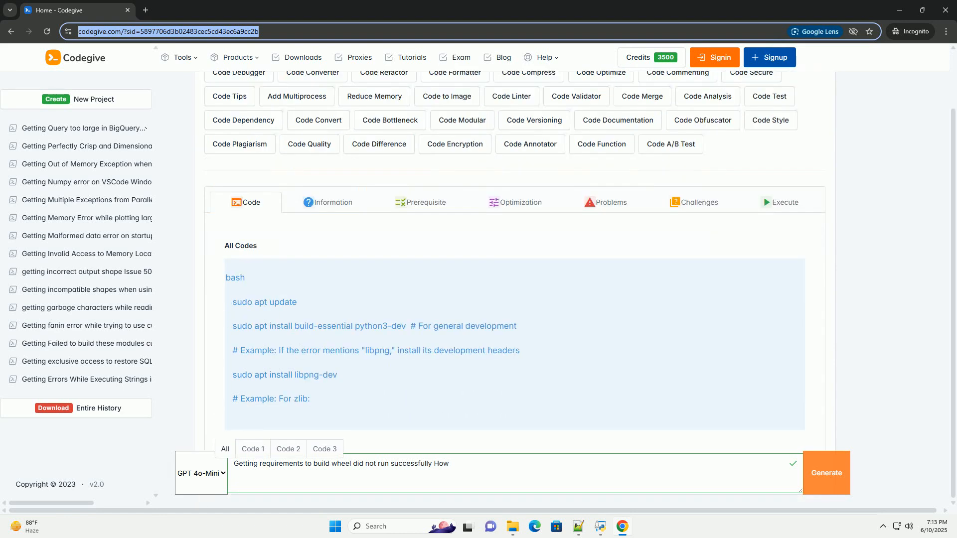
pyautogui.scroll(-3)
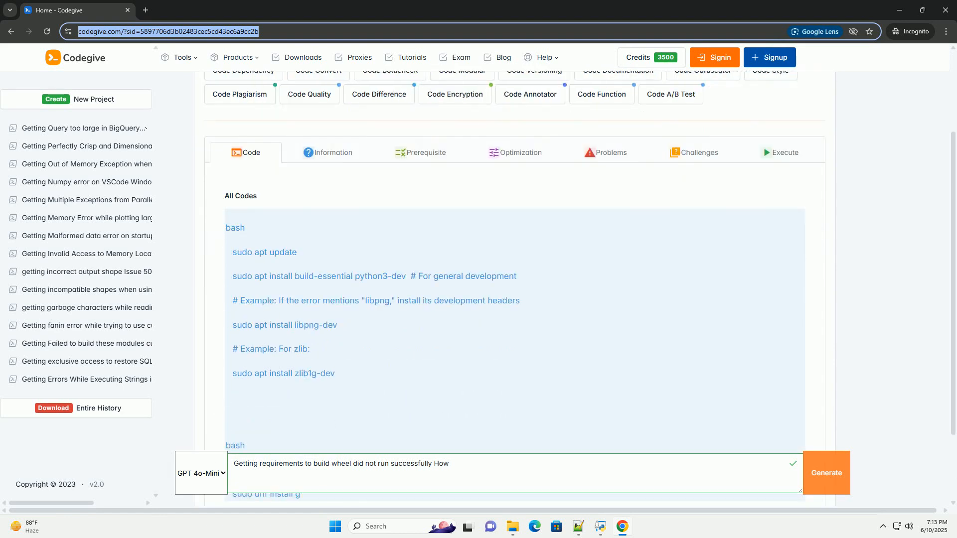
pyautogui.scroll(-3)
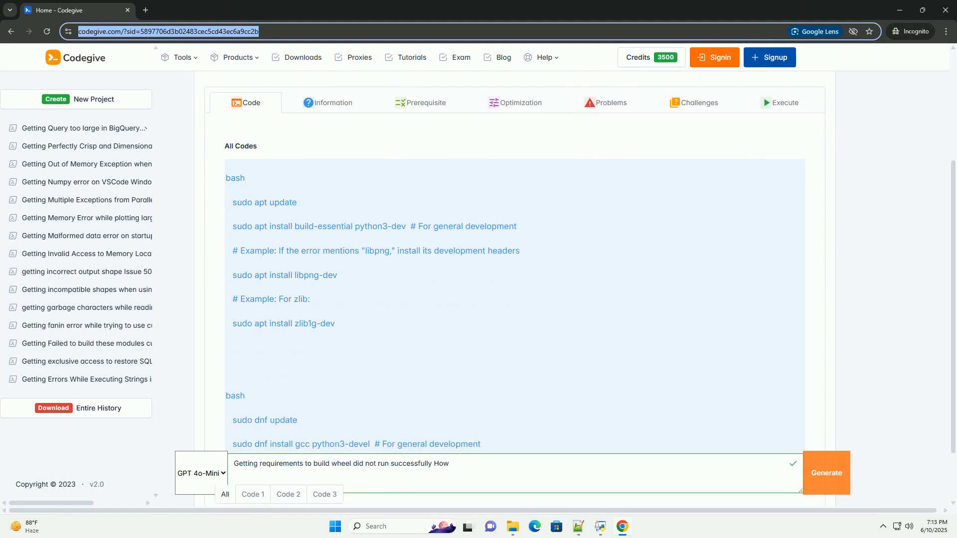
pyautogui.scroll(-3)
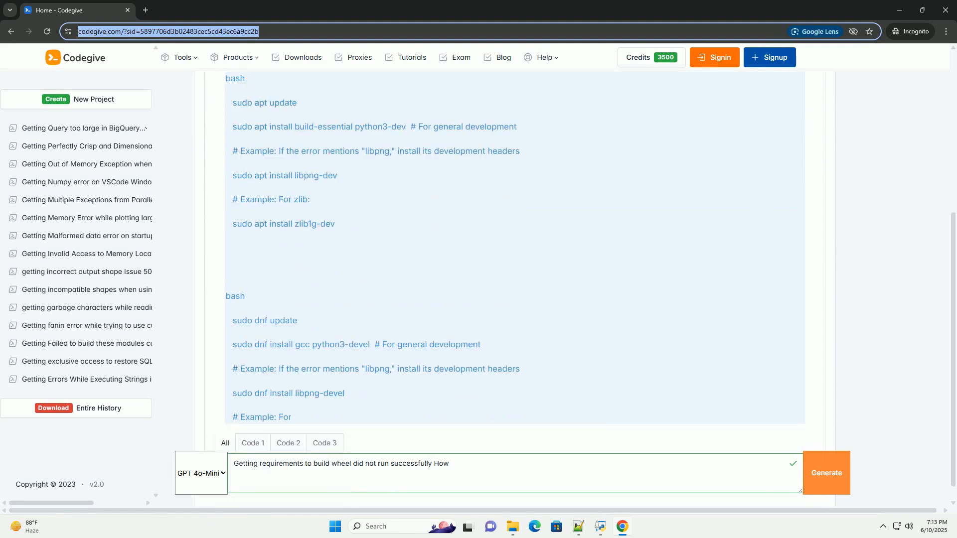
pyautogui.scroll(-3)
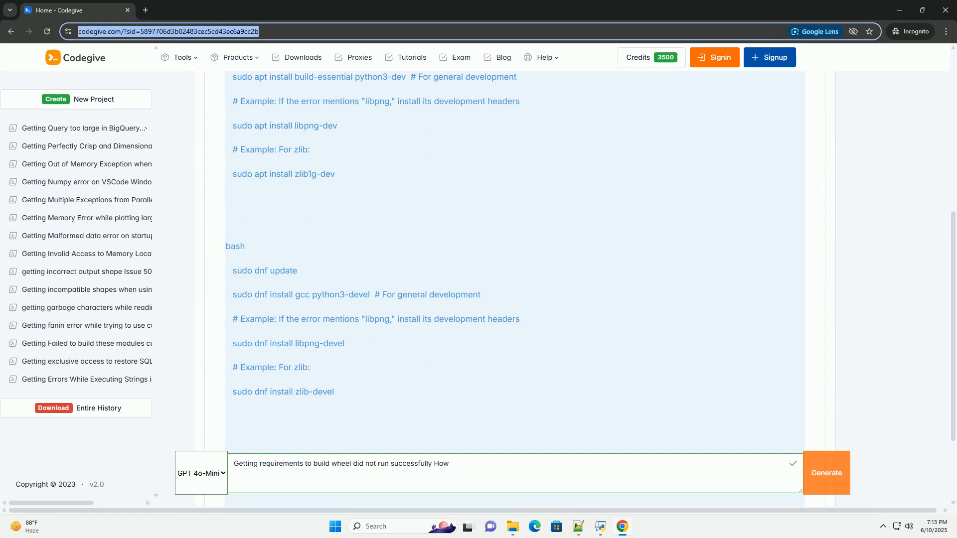
pyautogui.scroll(-3)
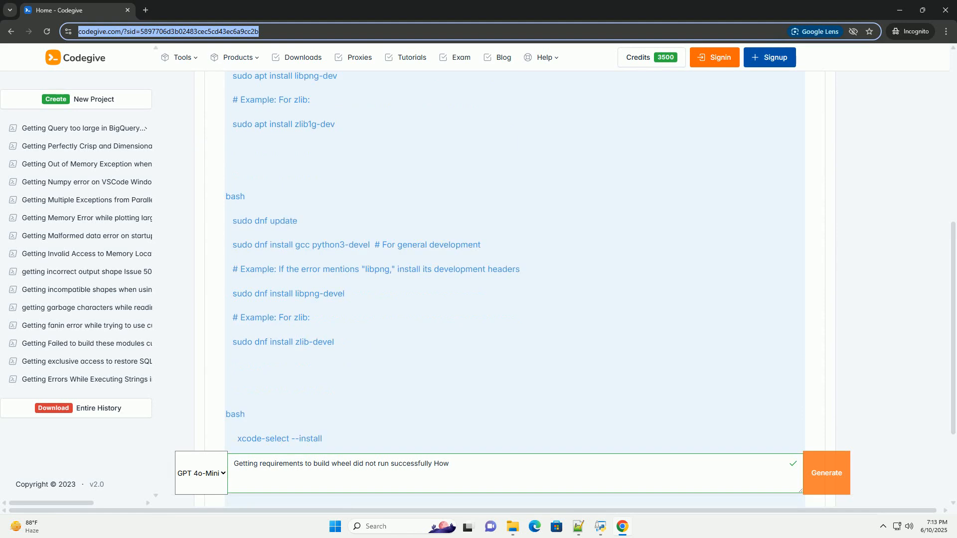
pyautogui.scroll(-3)
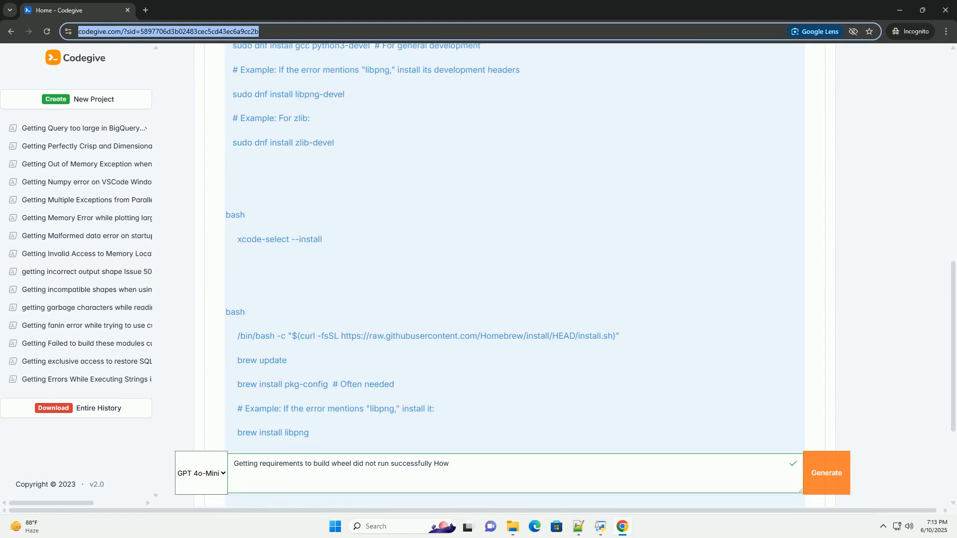
pyautogui.scroll(-3)
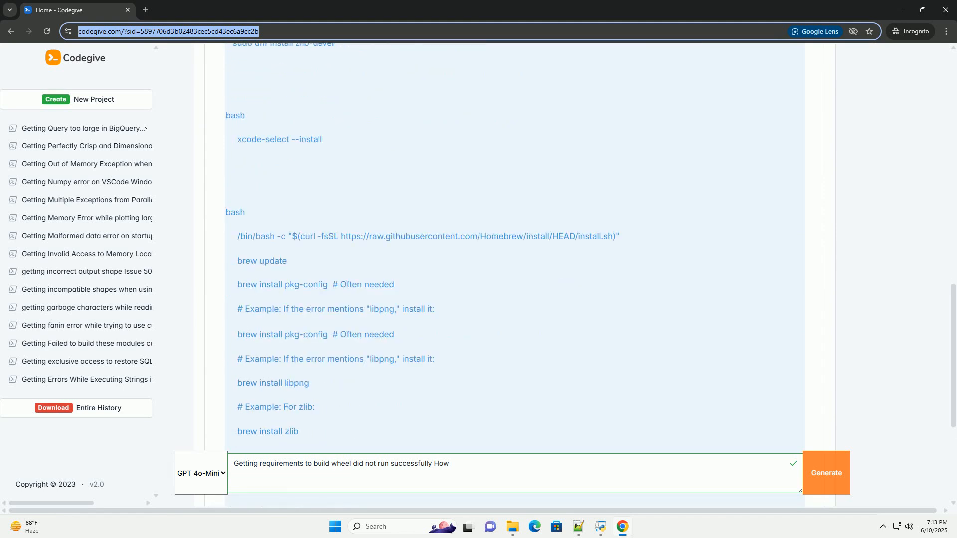
pyautogui.scroll(-3)
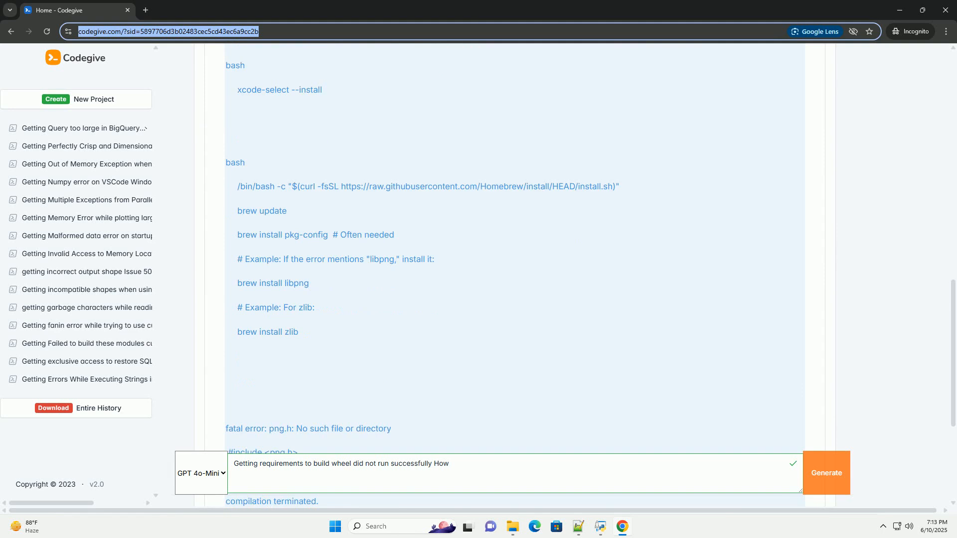
pyautogui.scroll(-3)
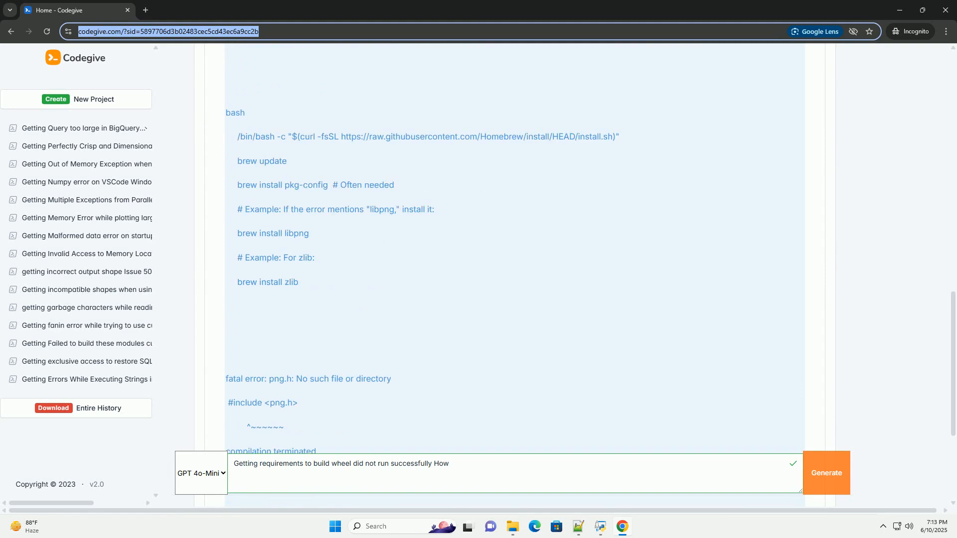
pyautogui.scroll(-3)
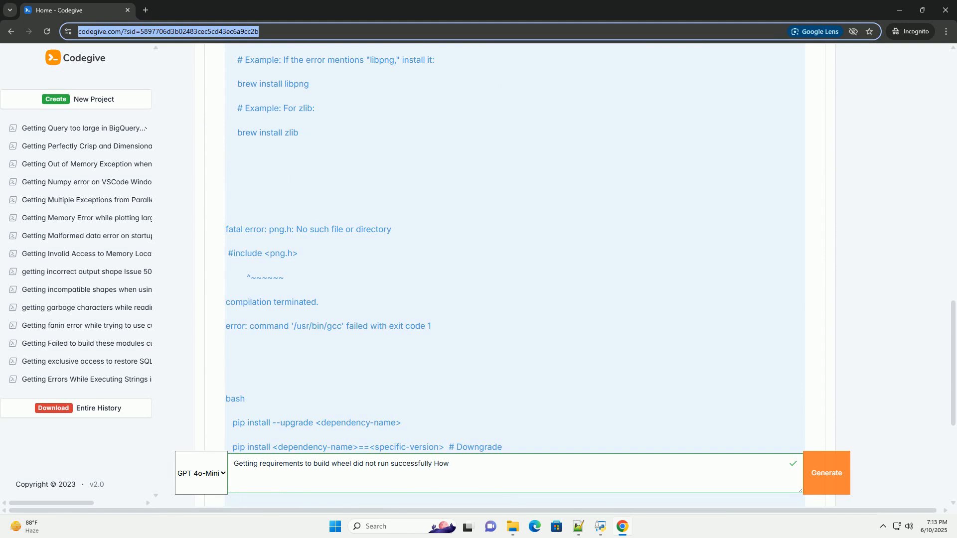
pyautogui.scroll(-3)
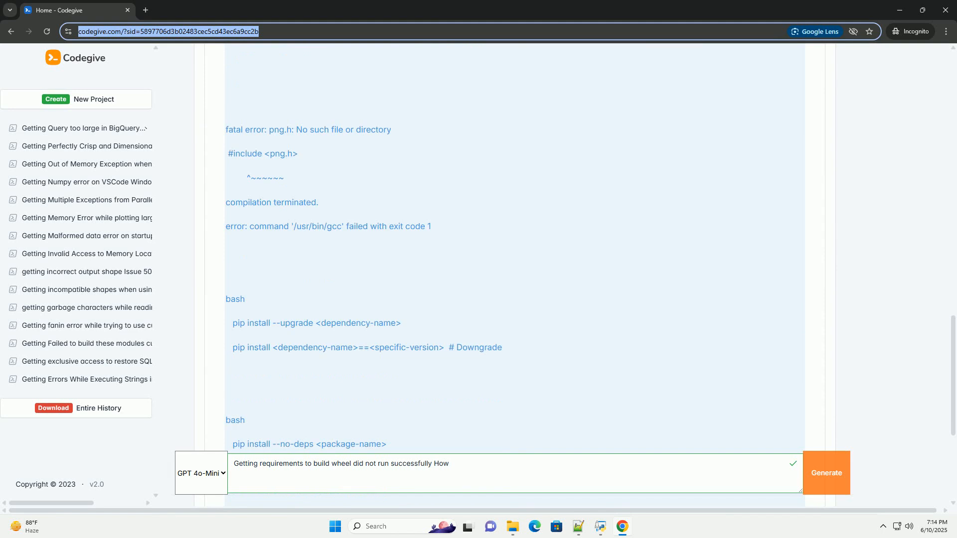
pyautogui.scroll(-3)
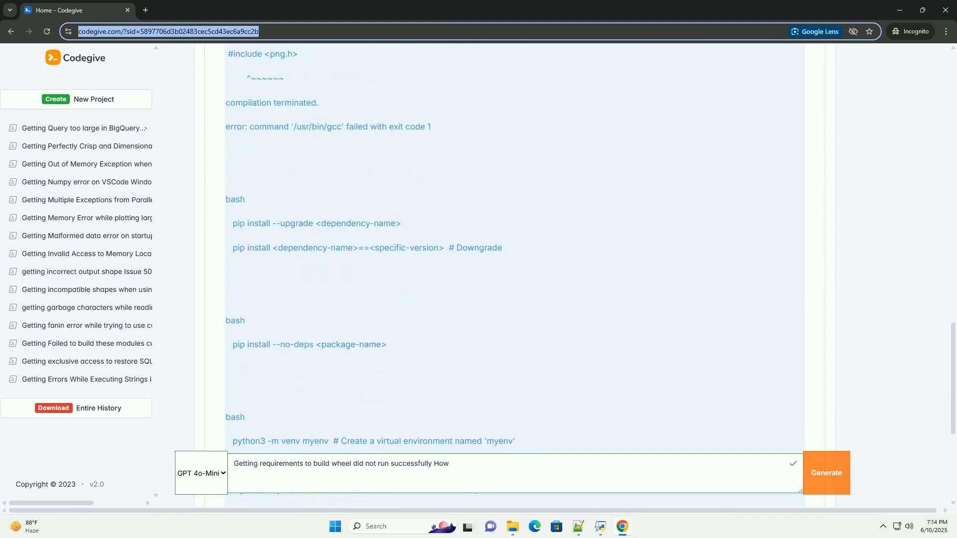
pyautogui.scroll(-3)
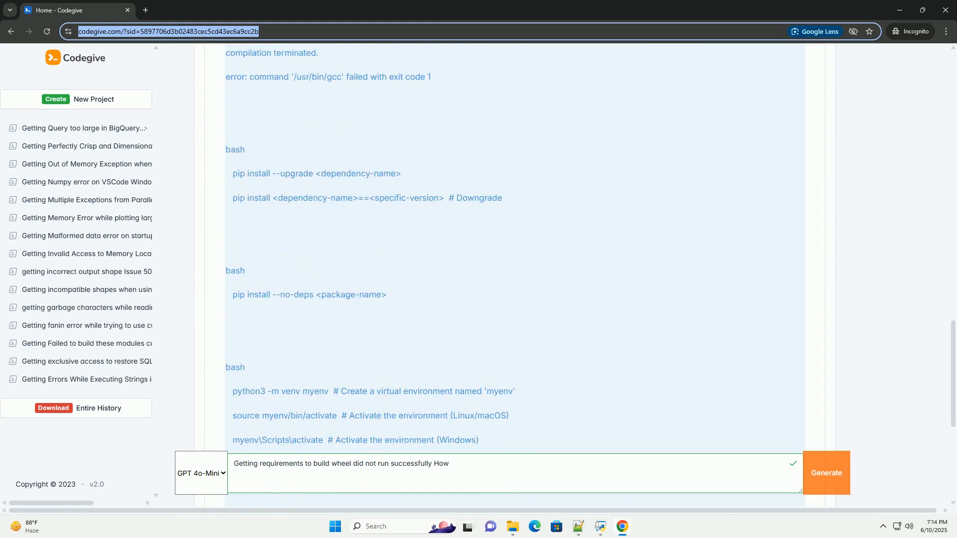
pyautogui.scroll(-3)
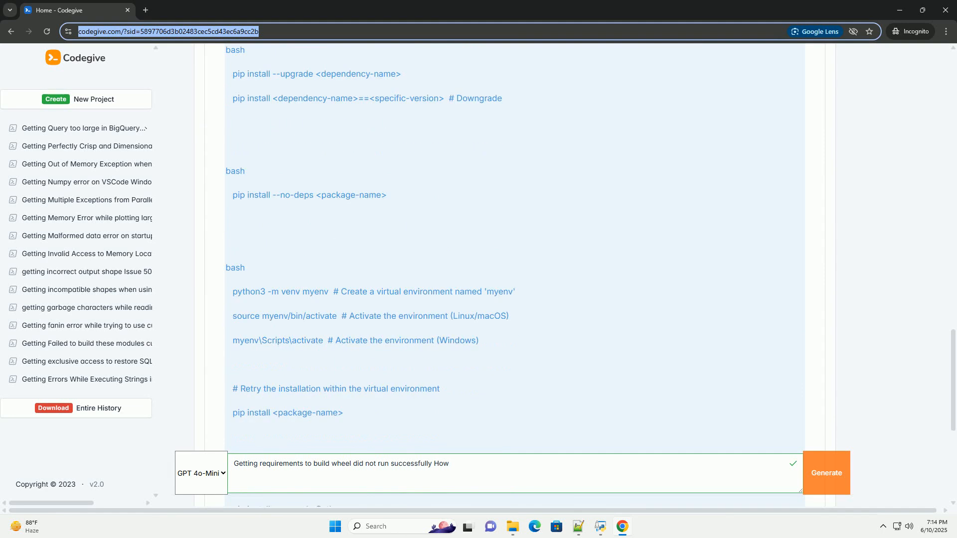
pyautogui.scroll(-3)
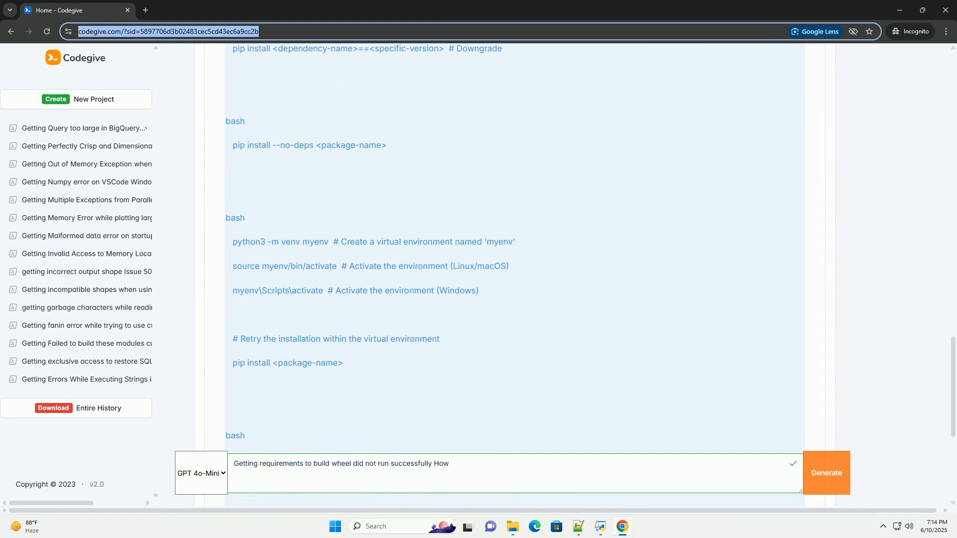
pyautogui.scroll(-3)
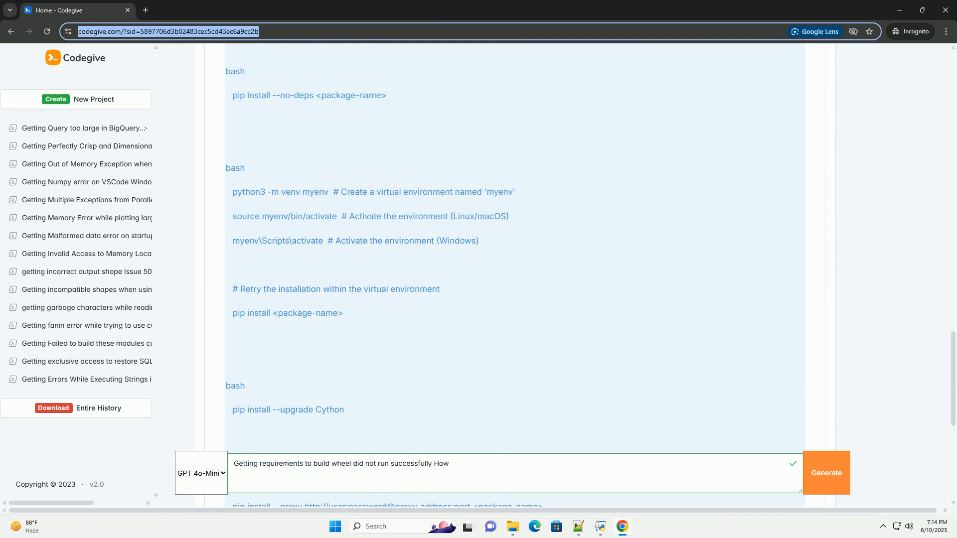
pyautogui.scroll(-3)
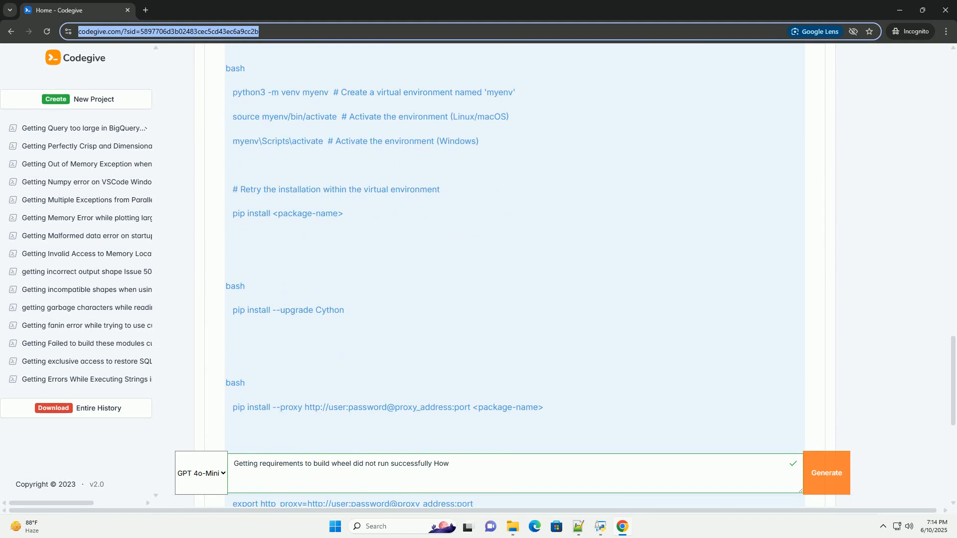
pyautogui.scroll(-3)
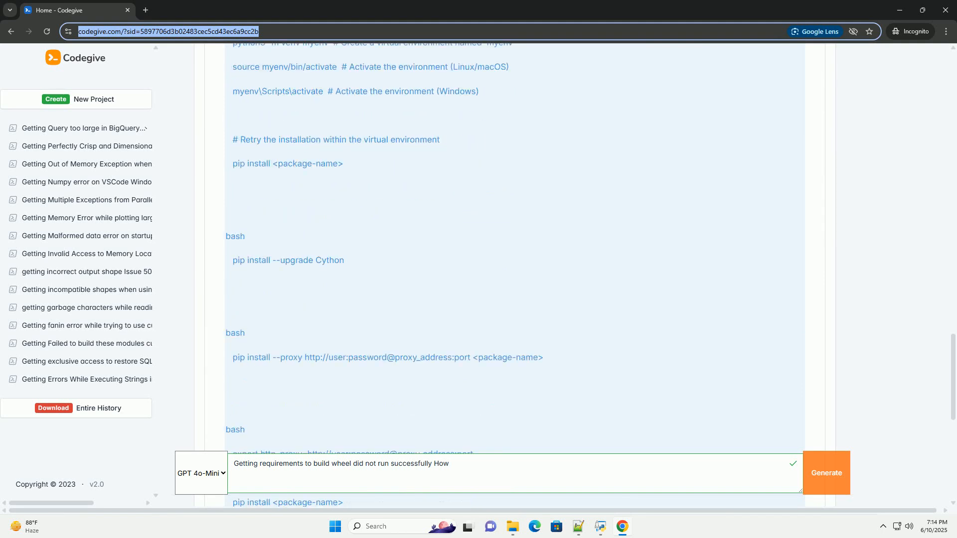
pyautogui.scroll(-3)
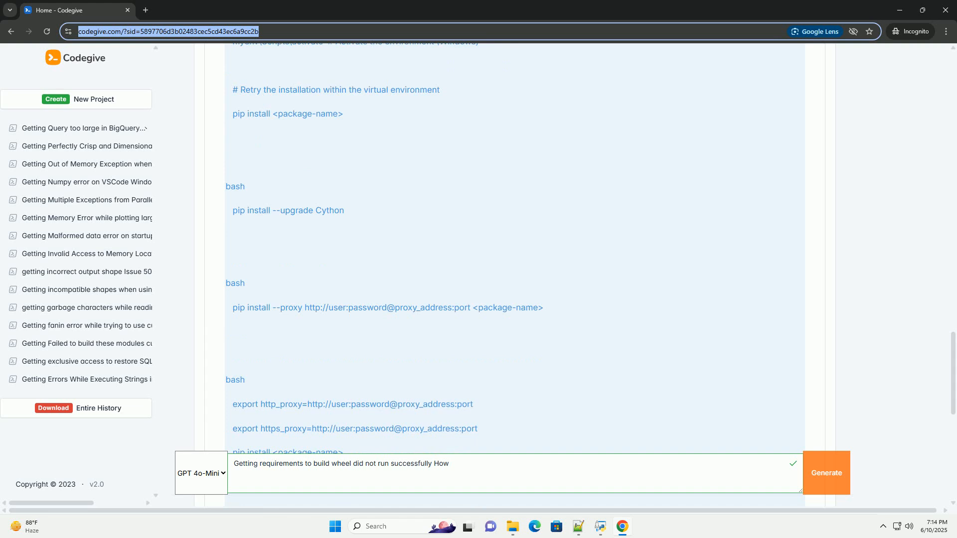
pyautogui.scroll(-3)
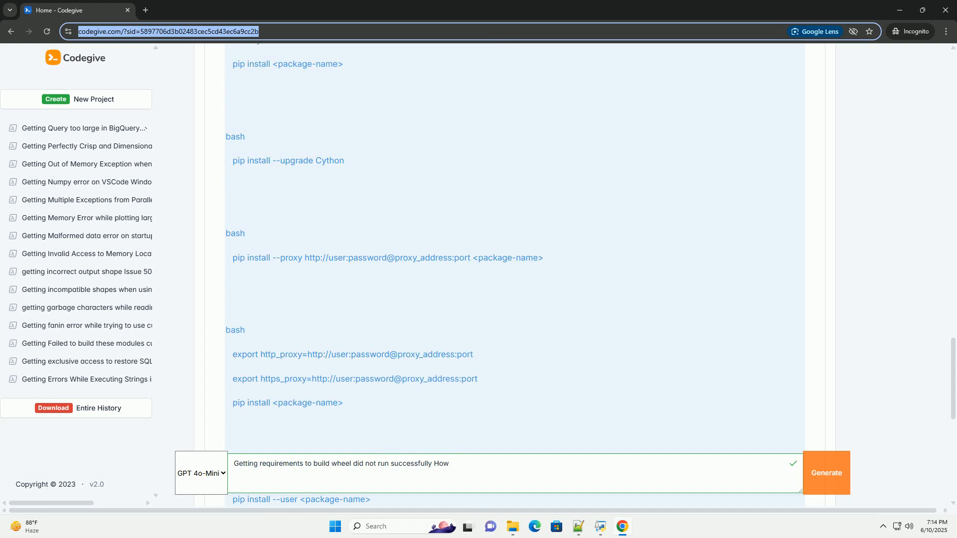
pyautogui.scroll(-3)
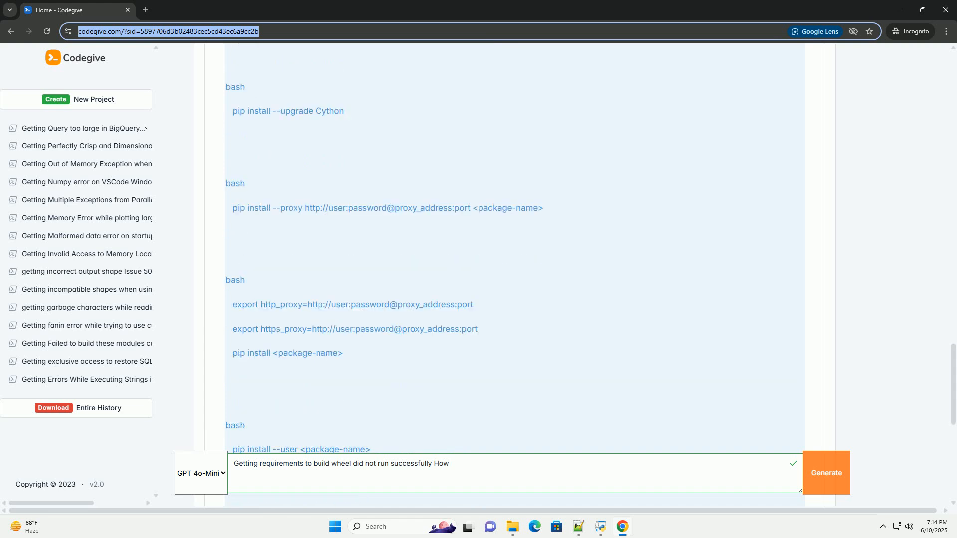
pyautogui.scroll(-3)
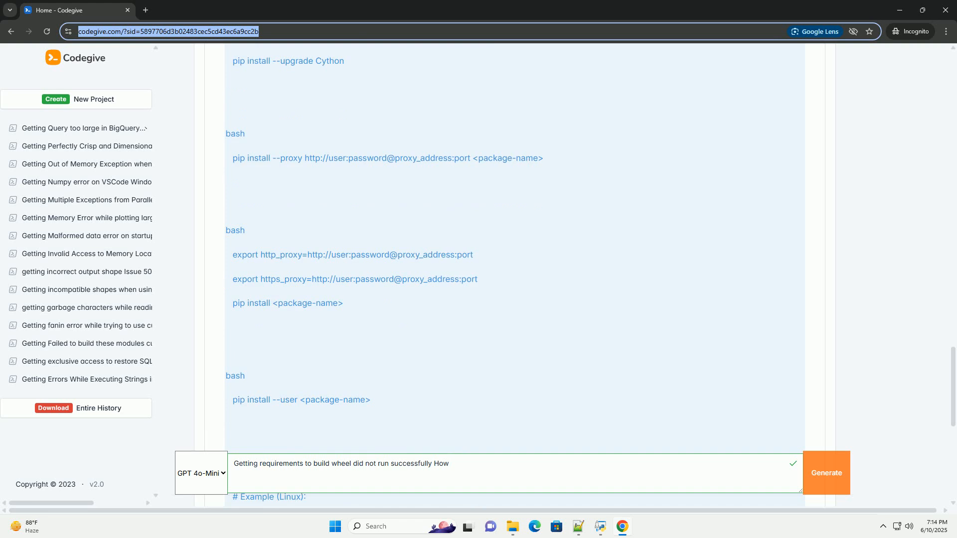
pyautogui.scroll(-3)
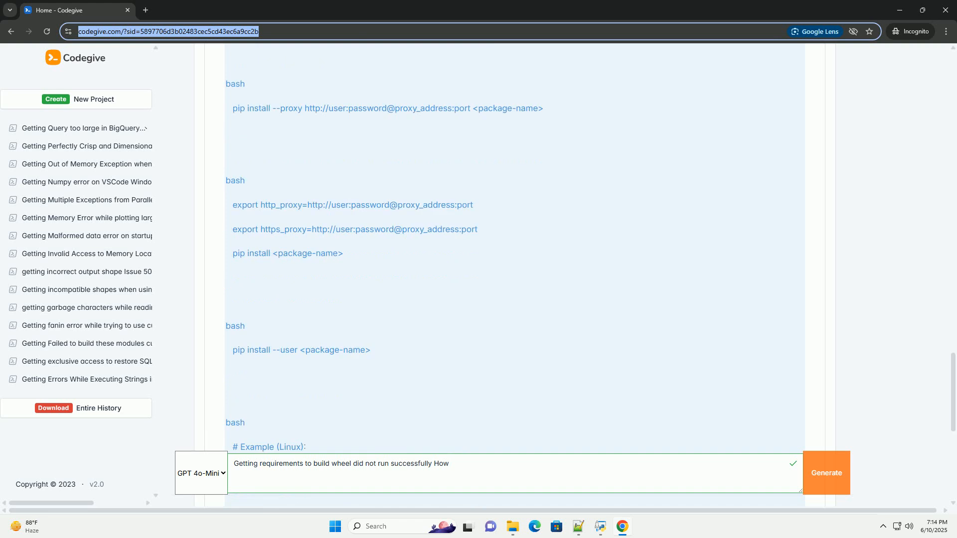
pyautogui.scroll(-3)
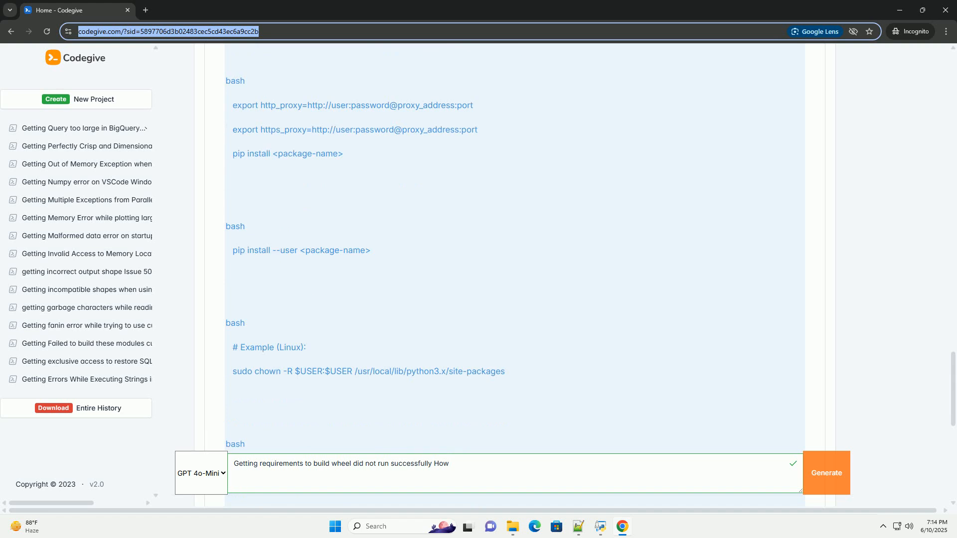
pyautogui.scroll(-3)
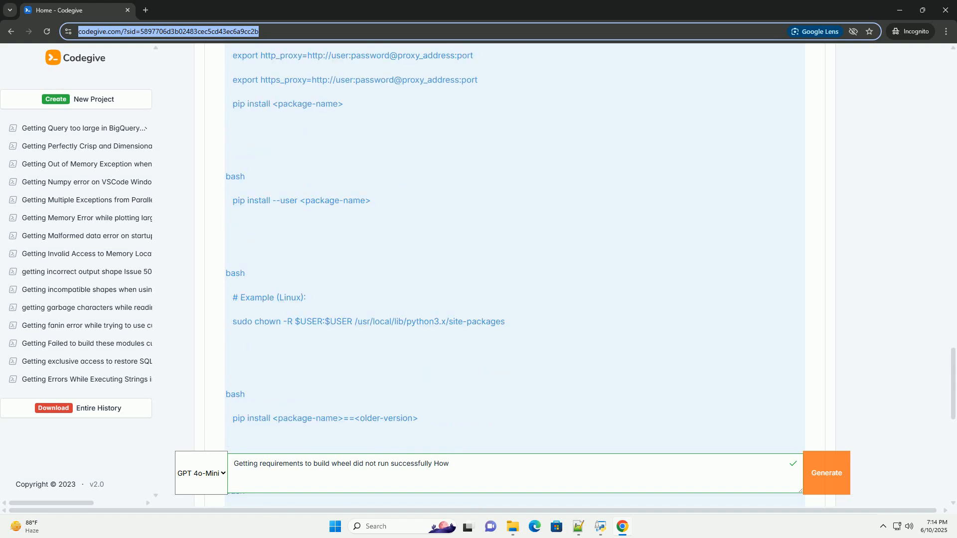
pyautogui.scroll(-3)
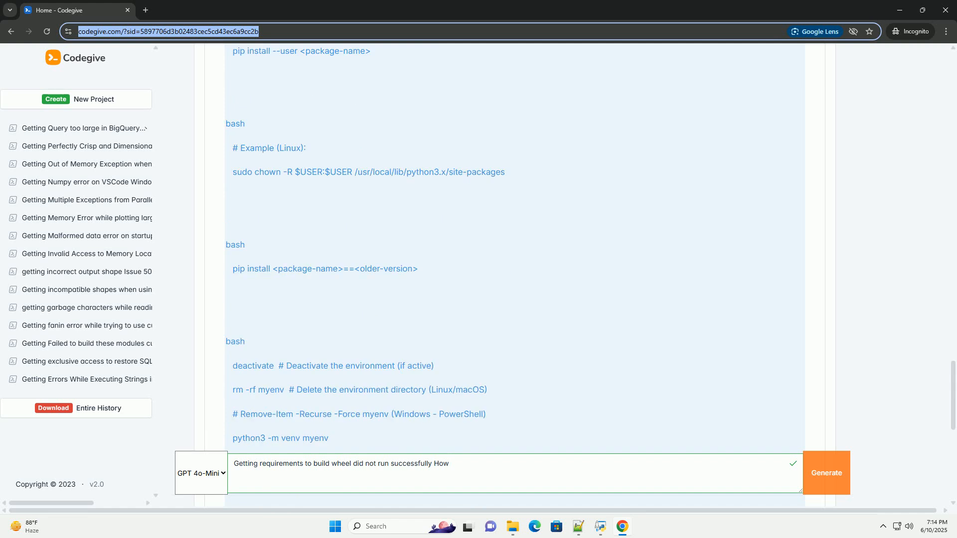
pyautogui.scroll(-3)
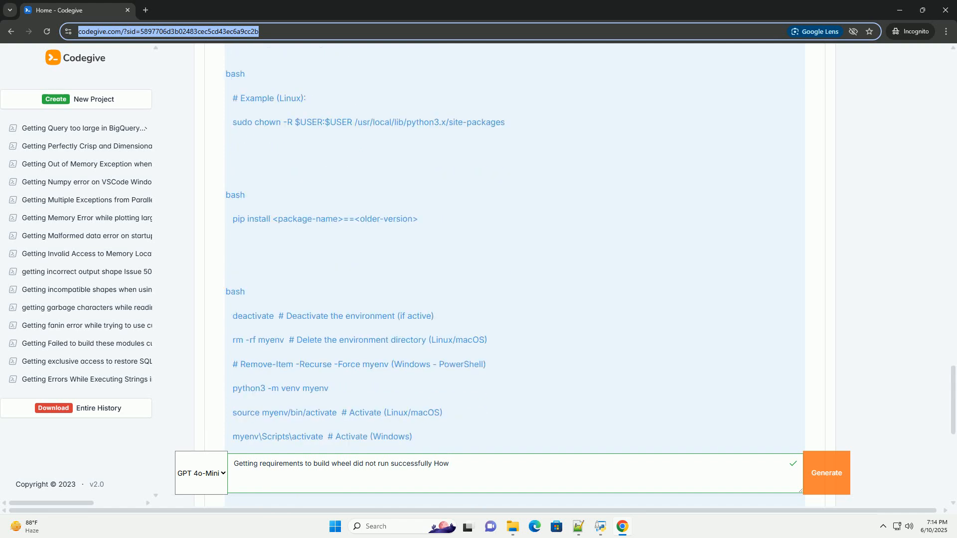
pyautogui.scroll(-3)
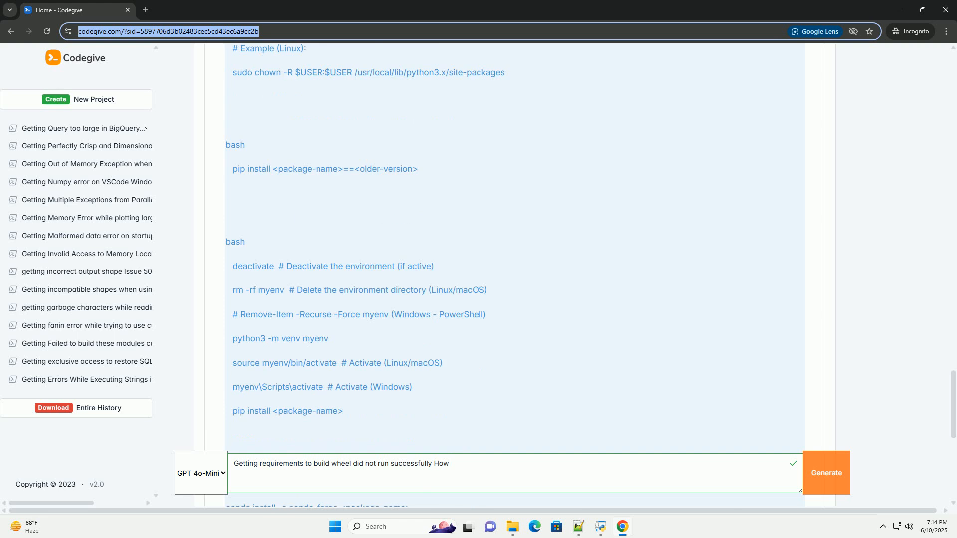
pyautogui.scroll(-3)
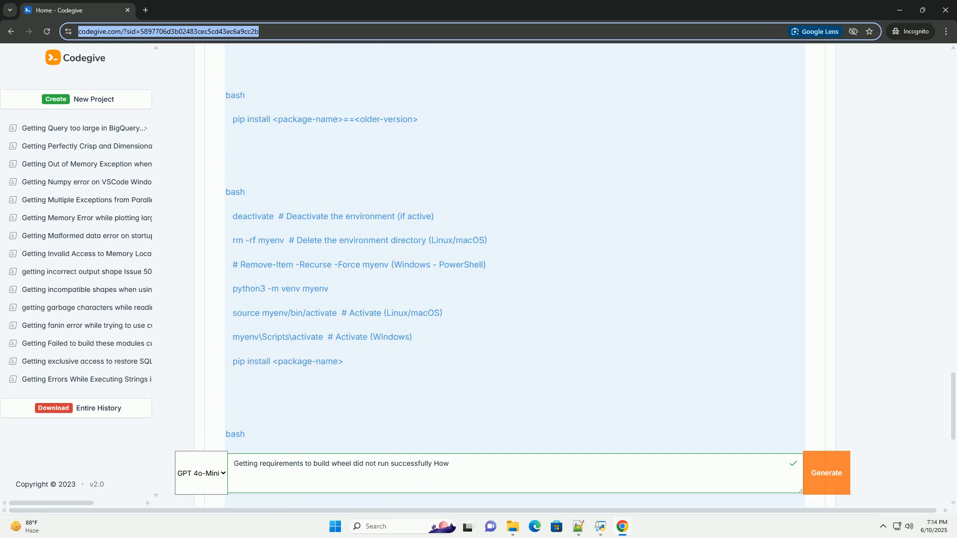
pyautogui.scroll(-3)
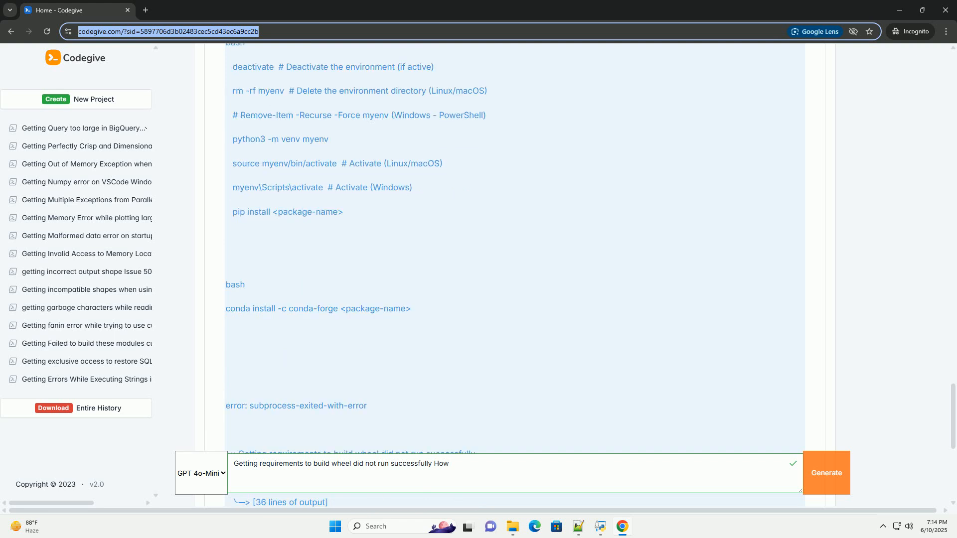
pyautogui.scroll(-3)
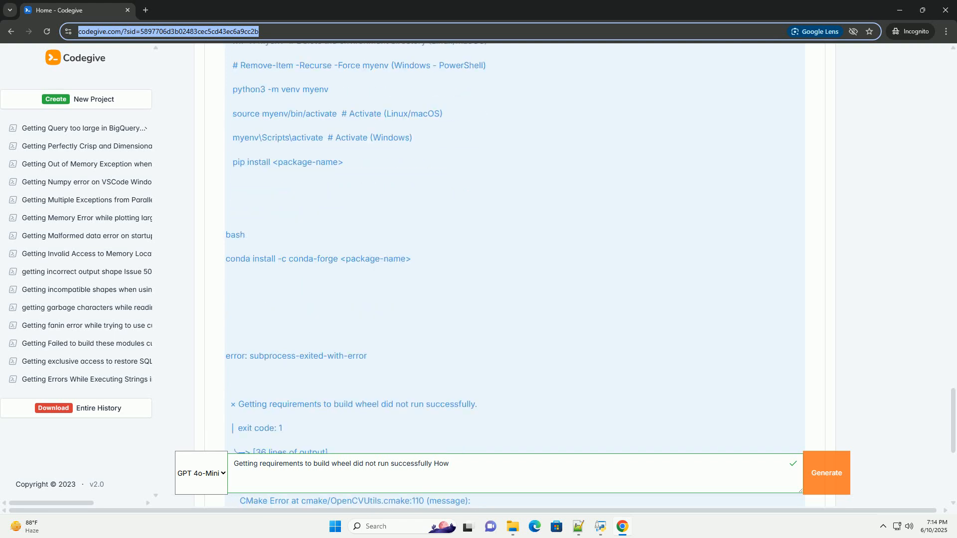
pyautogui.scroll(-3)
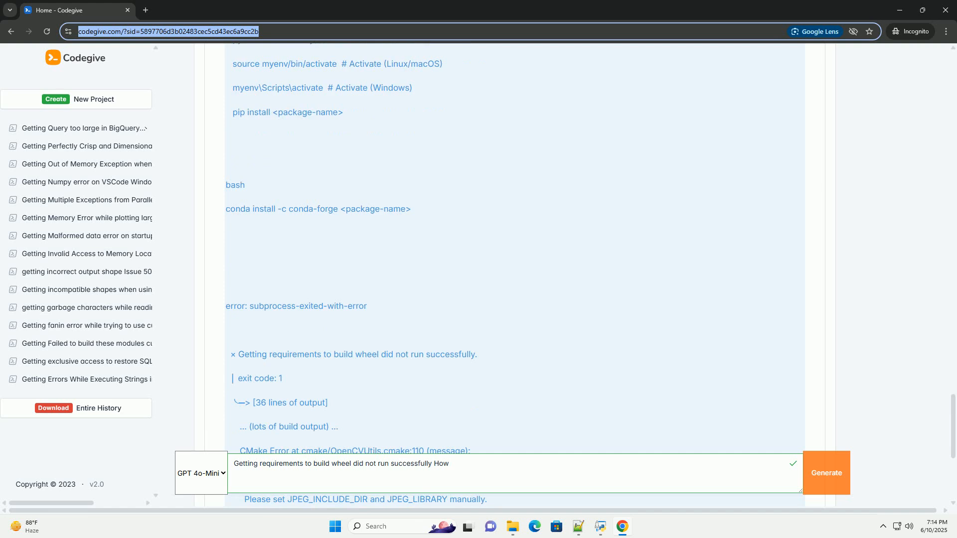
pyautogui.scroll(-3)
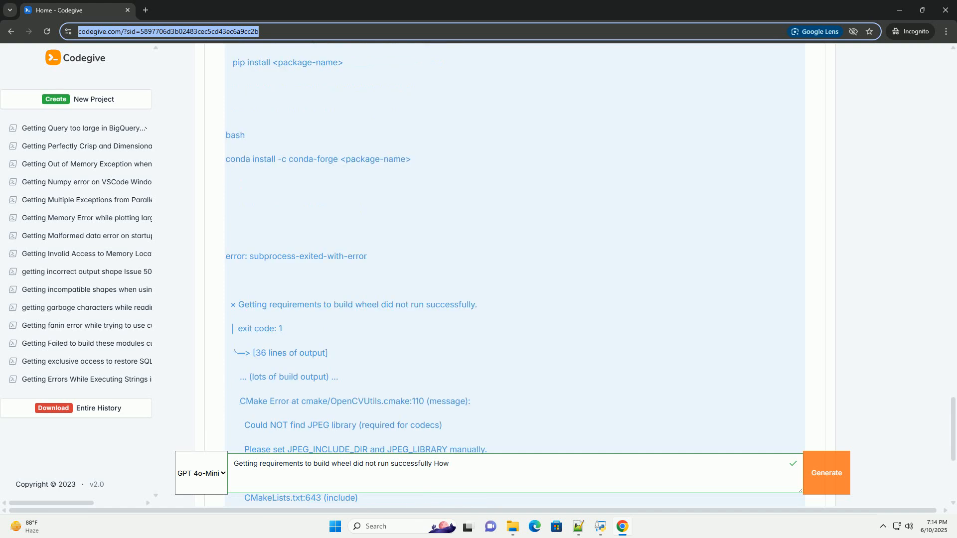
pyautogui.scroll(-3)
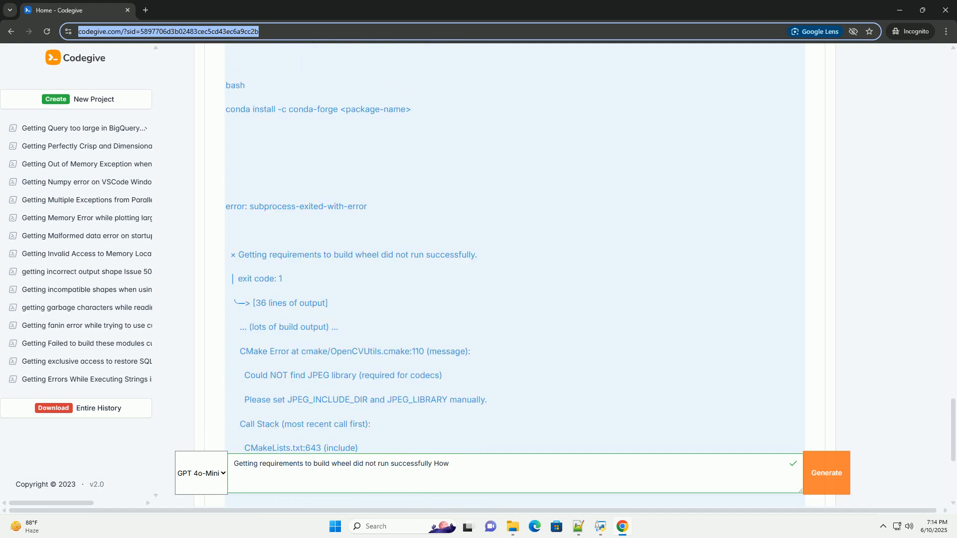
pyautogui.scroll(-3)
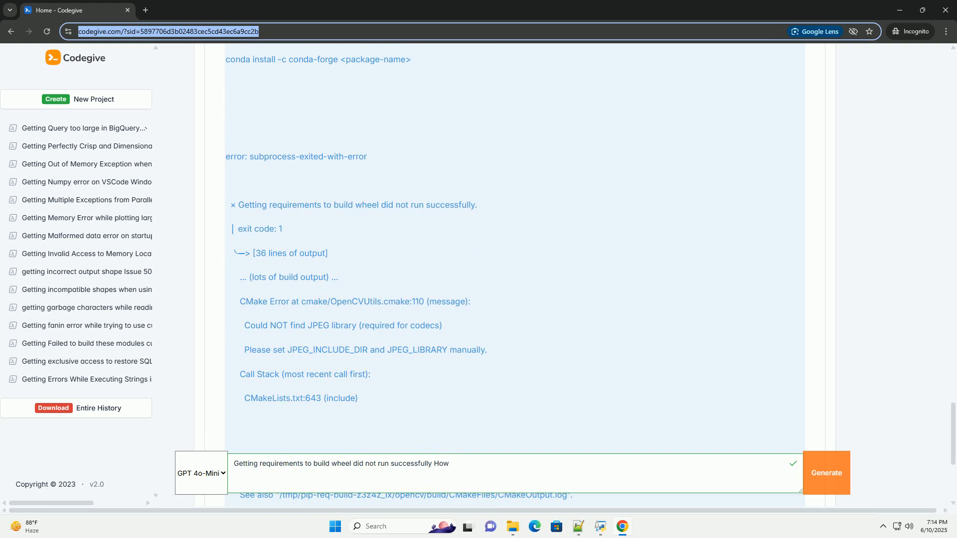
pyautogui.scroll(-3)
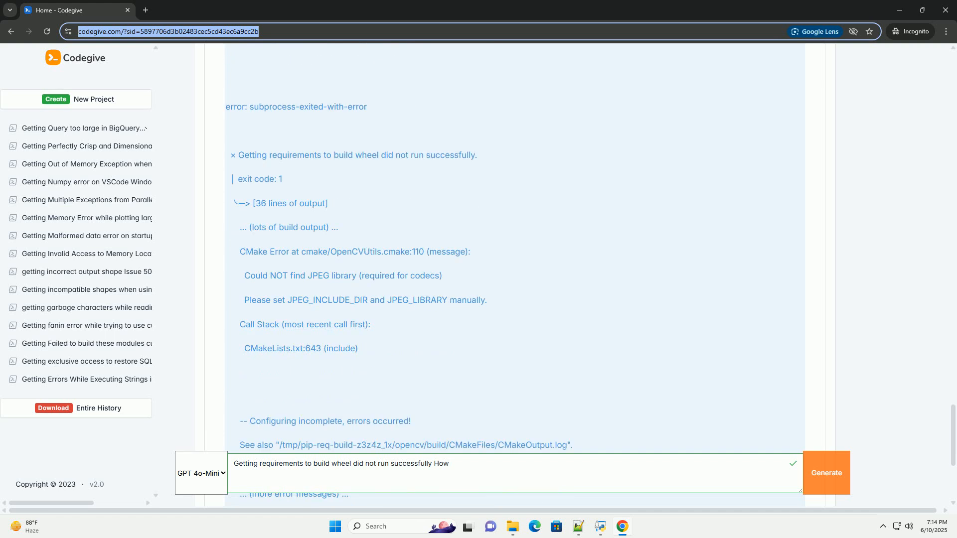
pyautogui.scroll(-3)
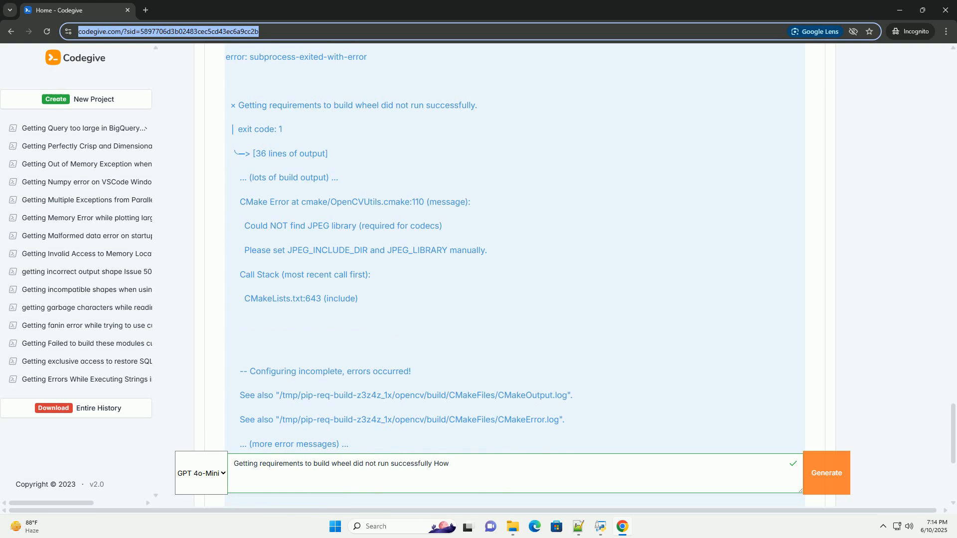
pyautogui.scroll(-3)
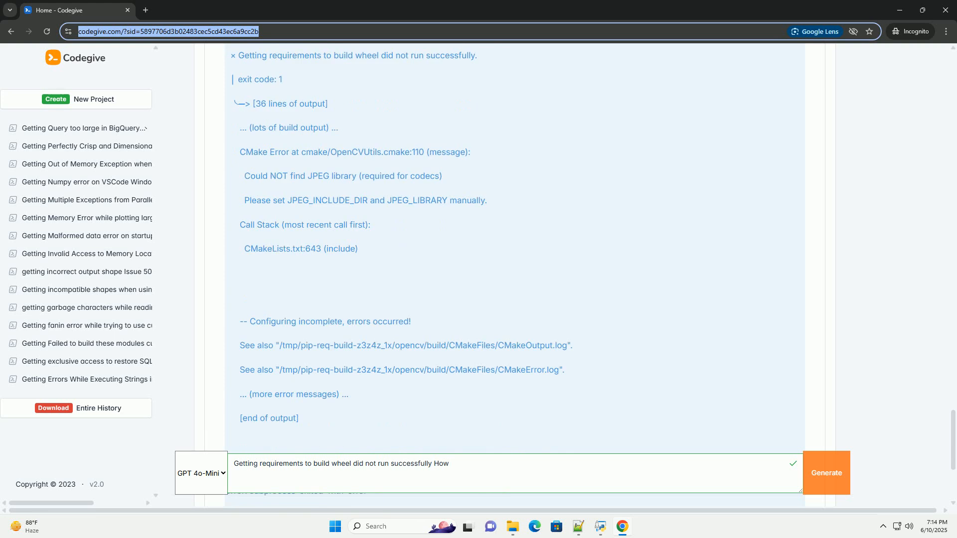